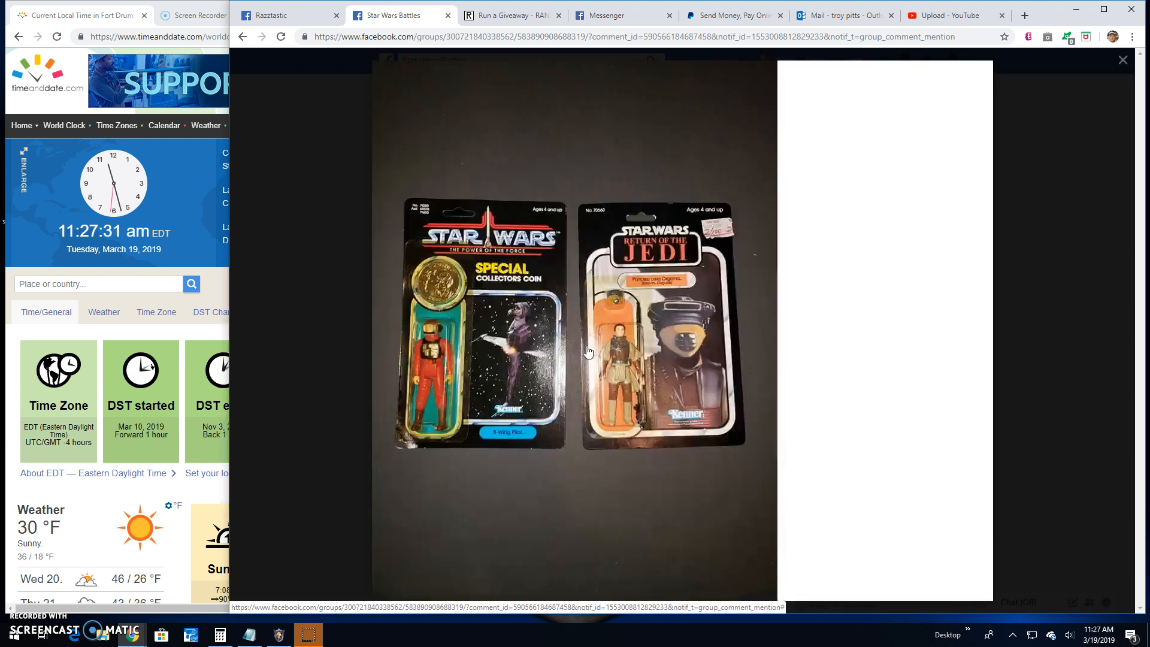
- Close the photo viewer and scroll the battle post's comments down to the latest replies
{"action": "left_click", "coordinate": [587, 351]}
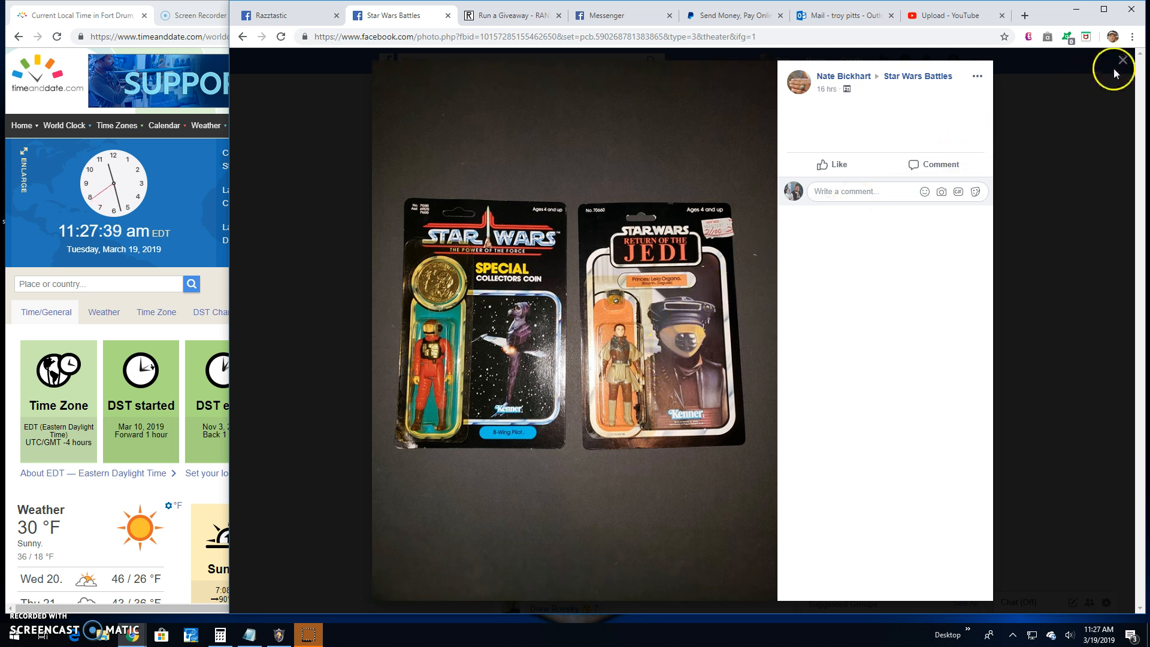
{"action": "left_click", "coordinate": [1121, 60]}
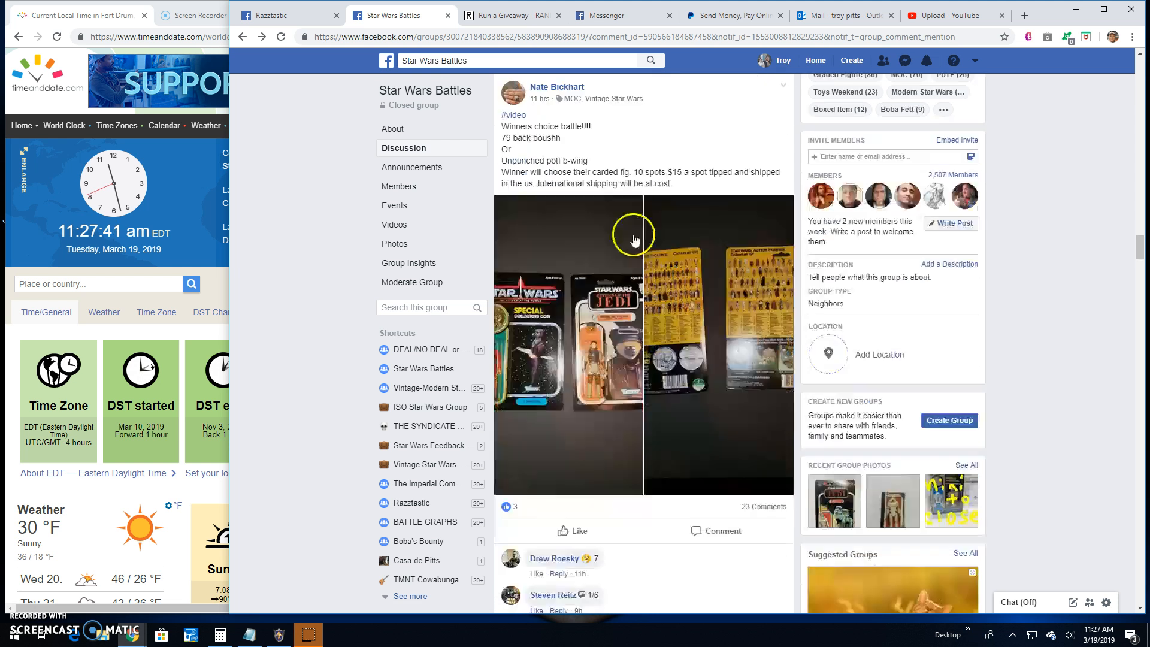
{"action": "scroll", "scroll_direction": "down", "scroll_amount": 3}
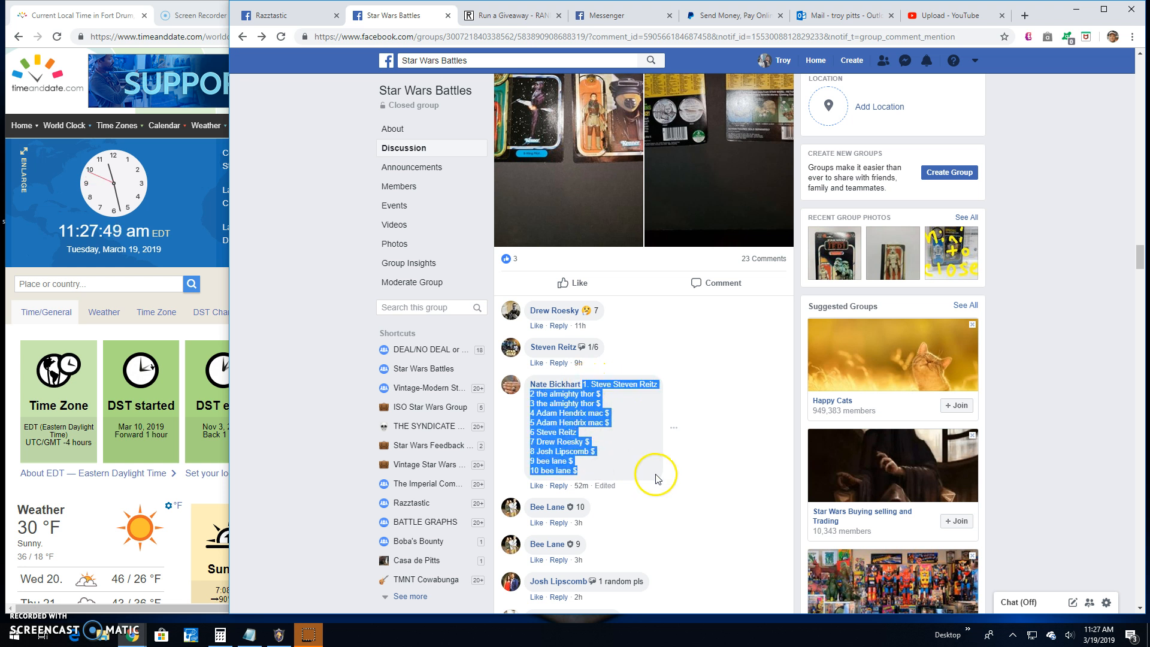
{"action": "scroll", "scroll_direction": "down", "scroll_amount": 3}
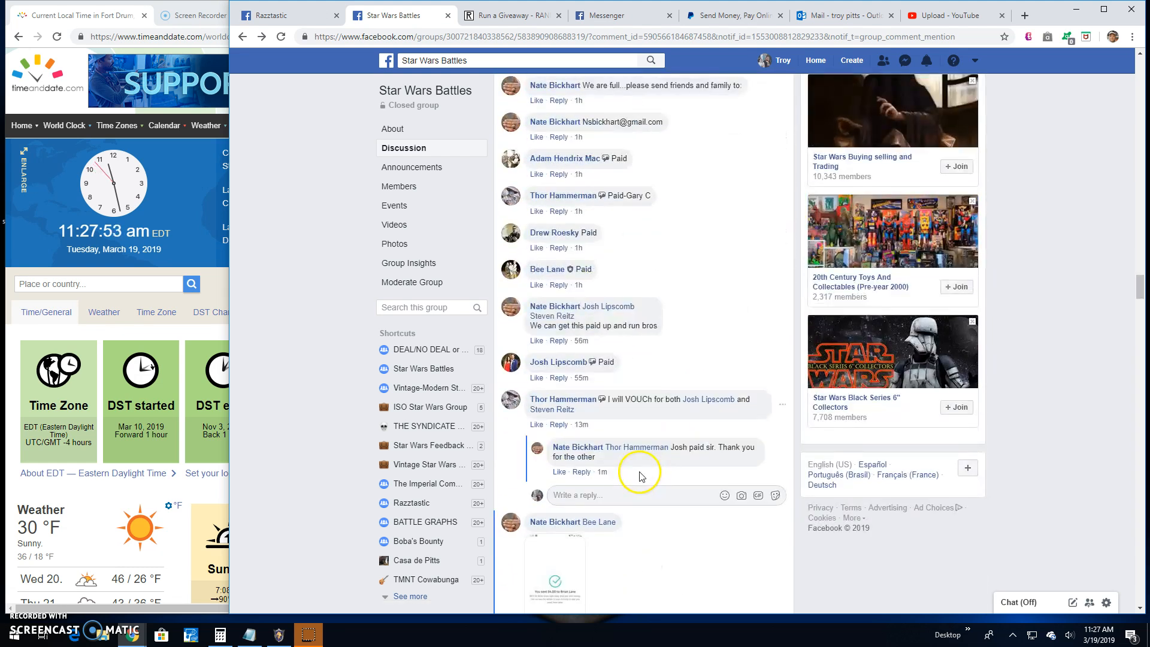
{"action": "scroll", "scroll_direction": "down", "scroll_amount": 3}
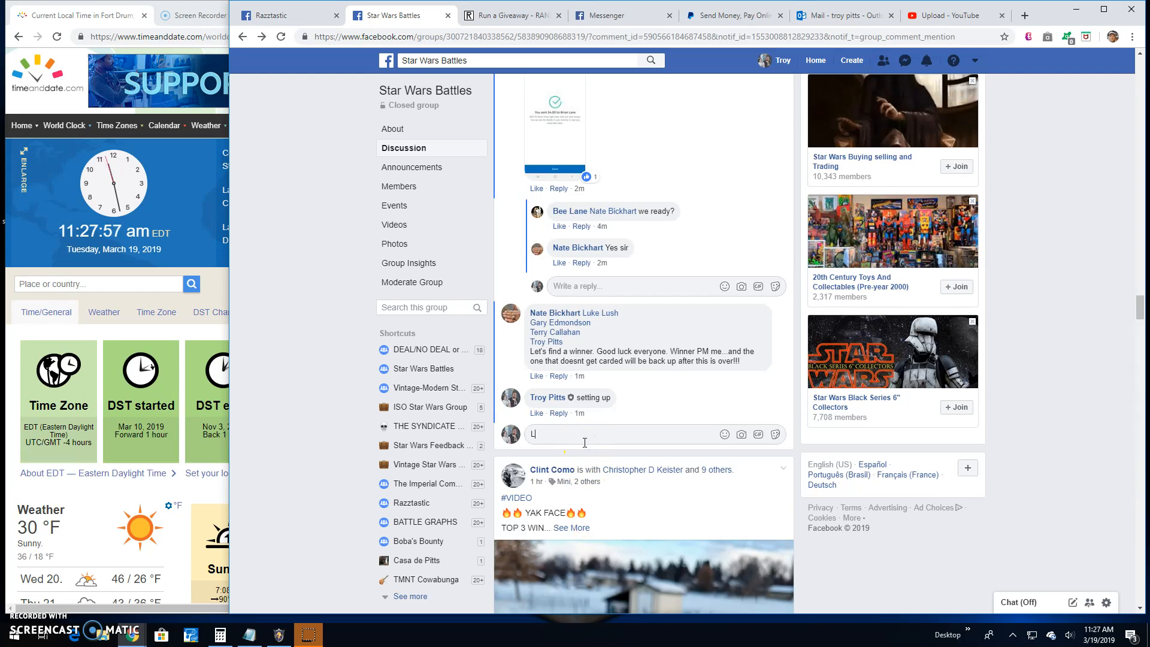
- Post a 'Live! 1128 am' comment on the thread and switch to the RANDOM.ORG giveaway
{"action": "type", "text": "ive!"}
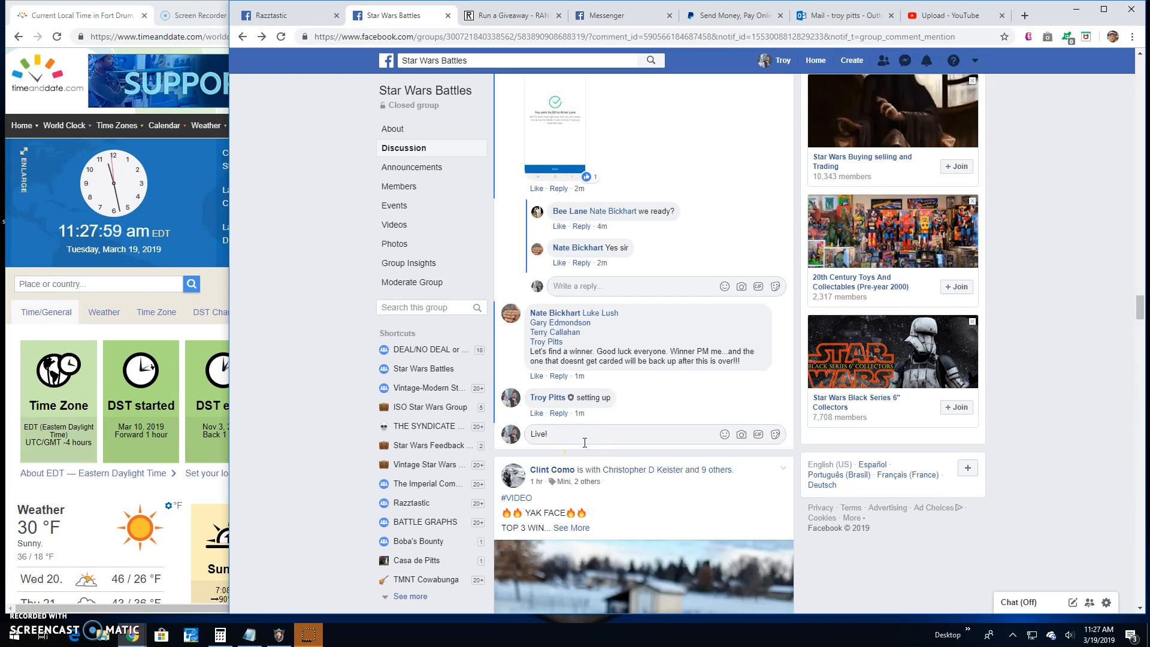
{"action": "type", "text": "1128"}
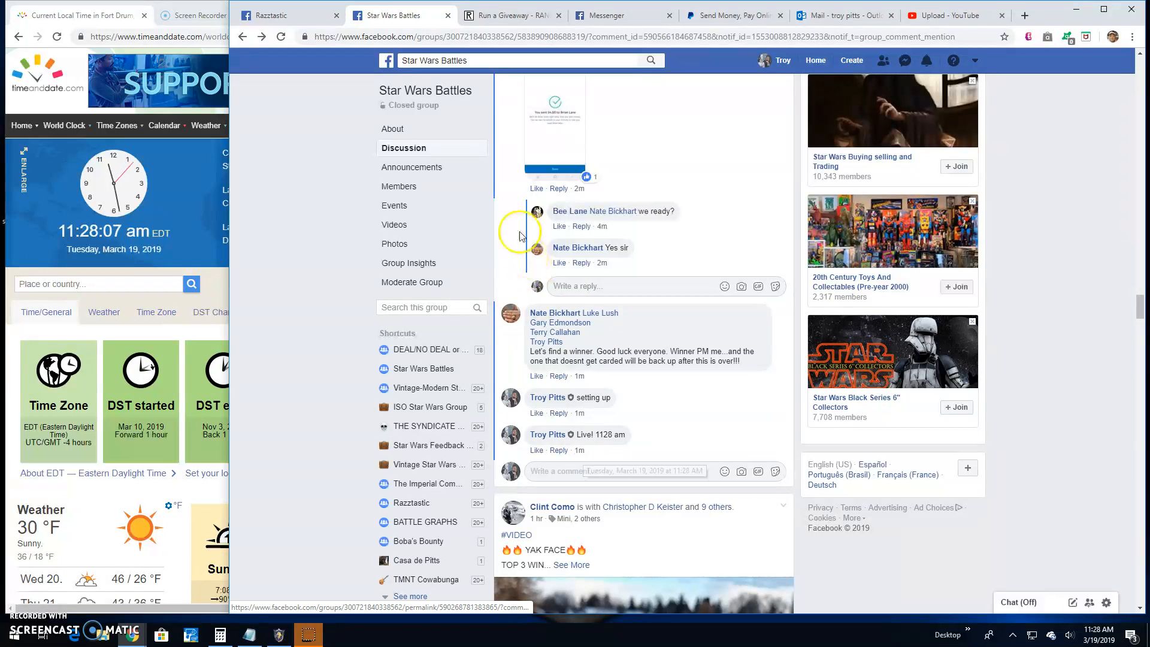
{"action": "left_click", "coordinate": [512, 14]}
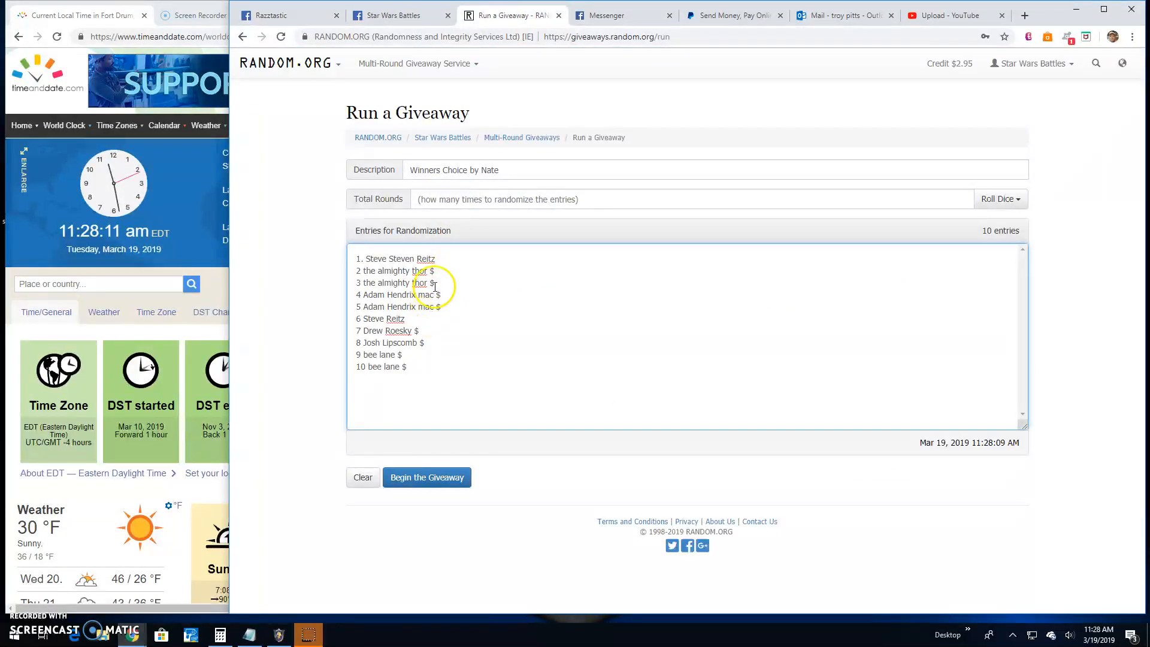
- Roll 2d6 to set the giveaway to 6 rounds and begin it, showing round 1's shuffle
{"action": "left_click", "coordinate": [999, 199]}
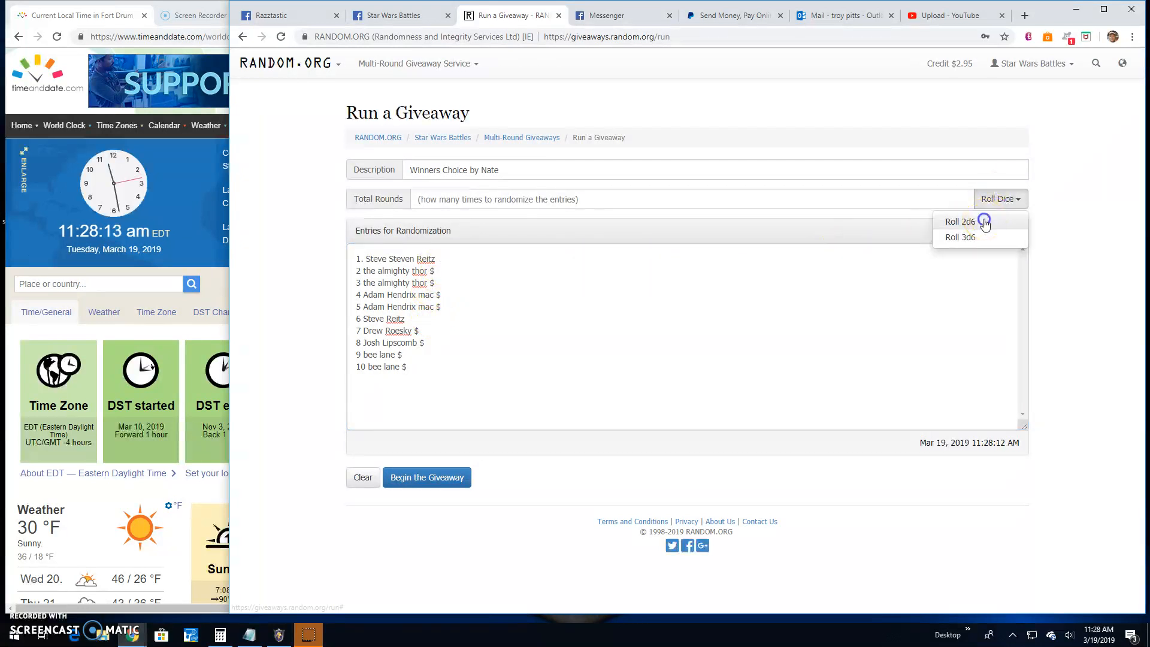
{"action": "left_click", "coordinate": [958, 221]}
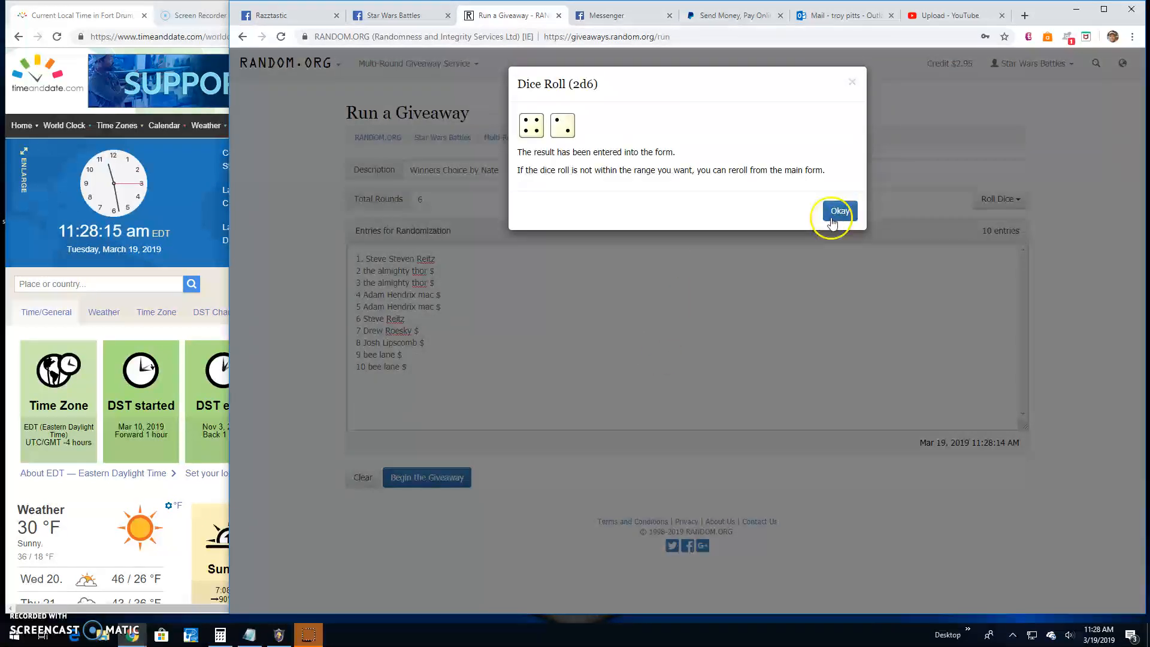
{"action": "left_click", "coordinate": [837, 211]}
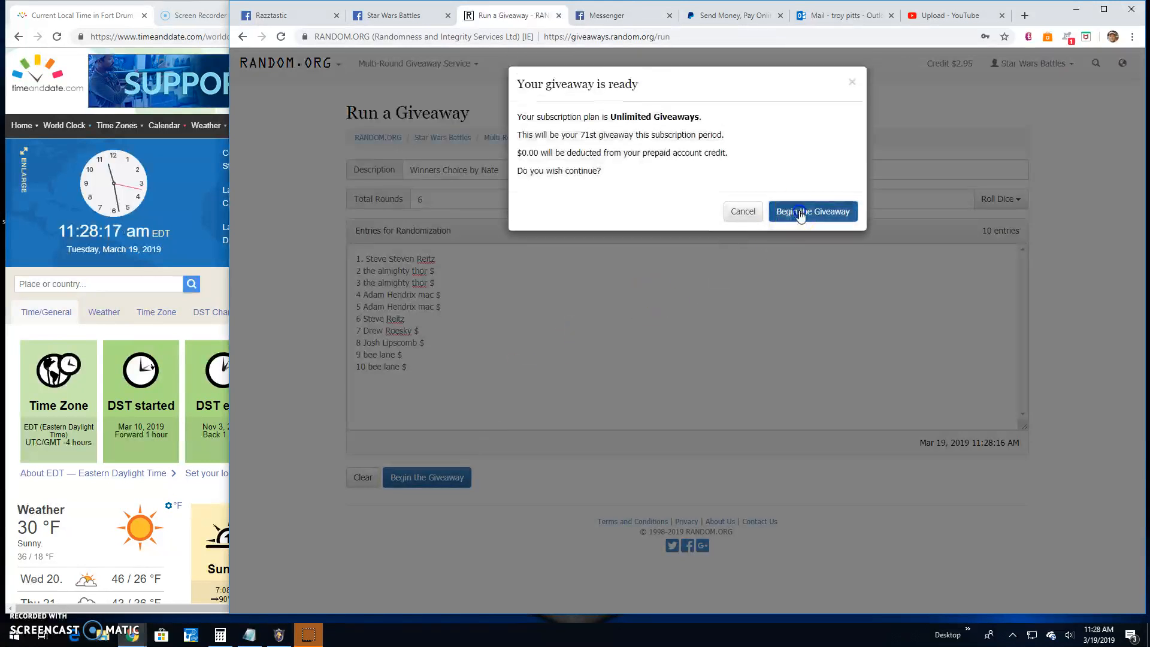
{"action": "left_click", "coordinate": [812, 211]}
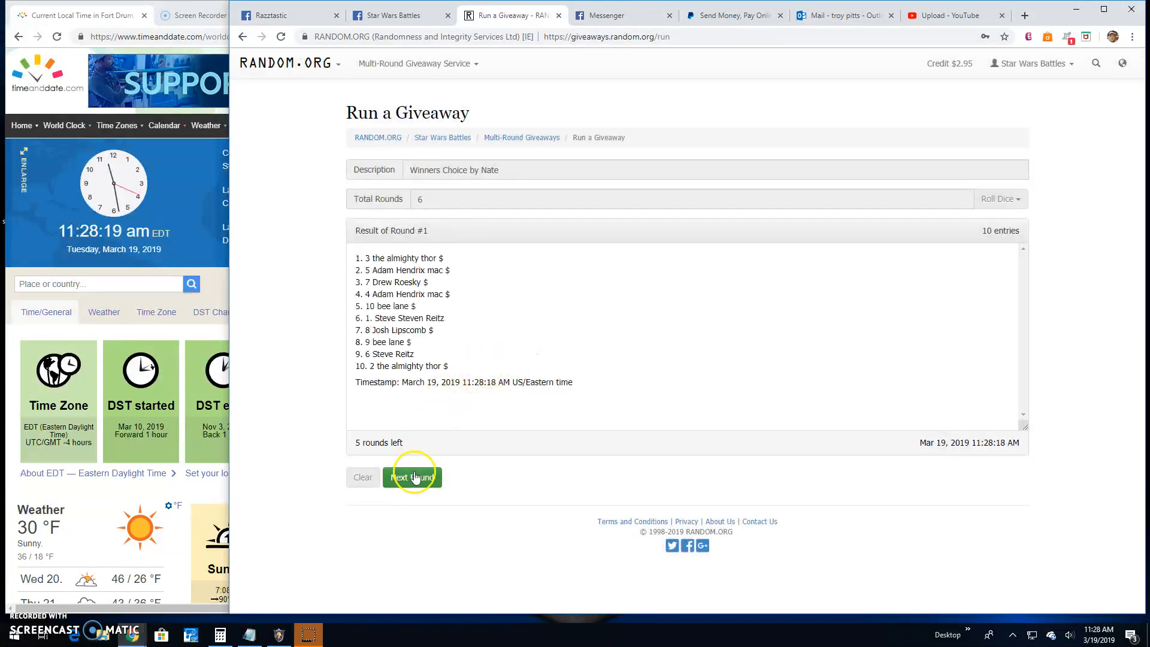
- Run giveaway rounds 2 through 4, then return to the Facebook battle thread
{"action": "left_click", "coordinate": [410, 477]}
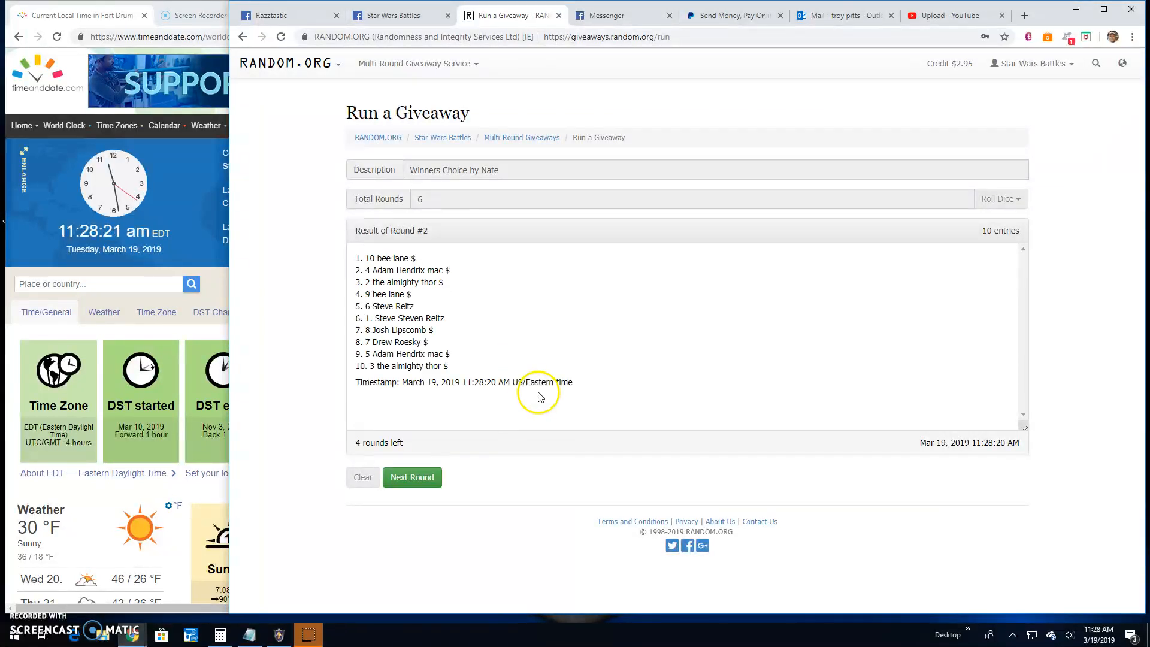
{"action": "left_click", "coordinate": [411, 477]}
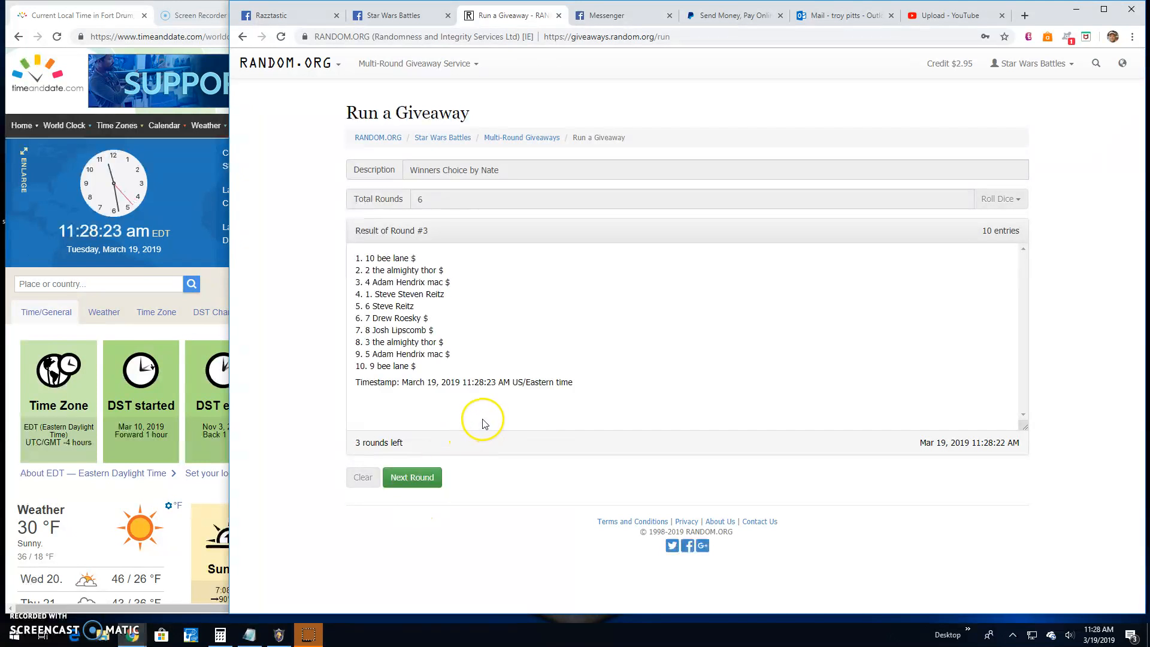
{"action": "left_click", "coordinate": [412, 477]}
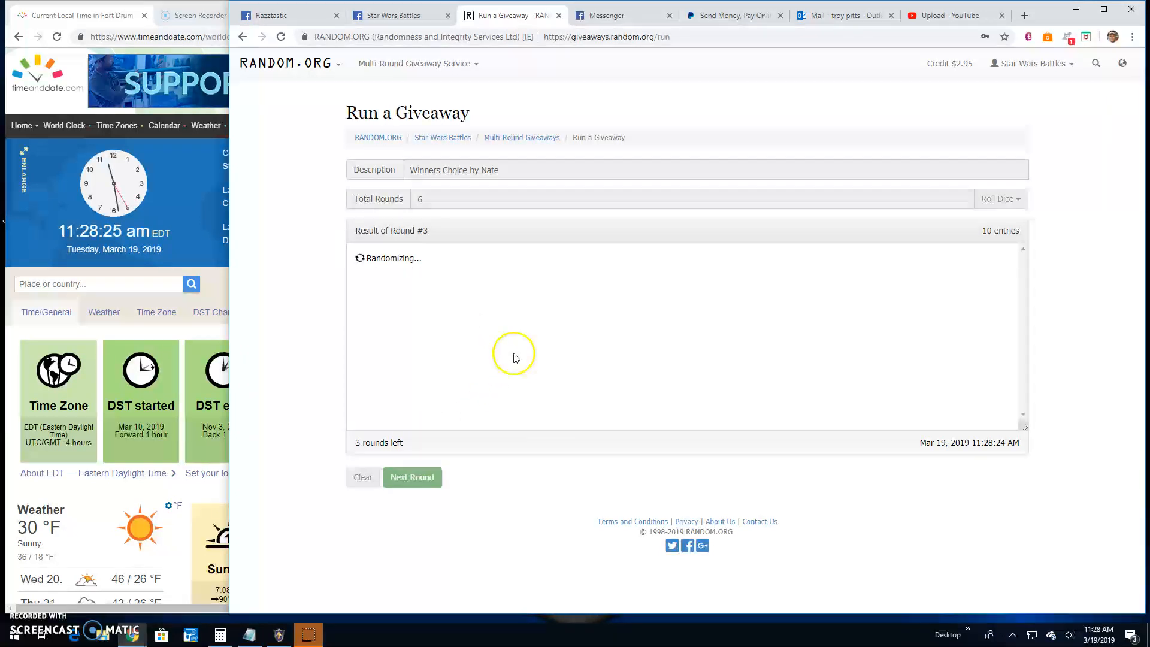
{"action": "left_click", "coordinate": [412, 477]}
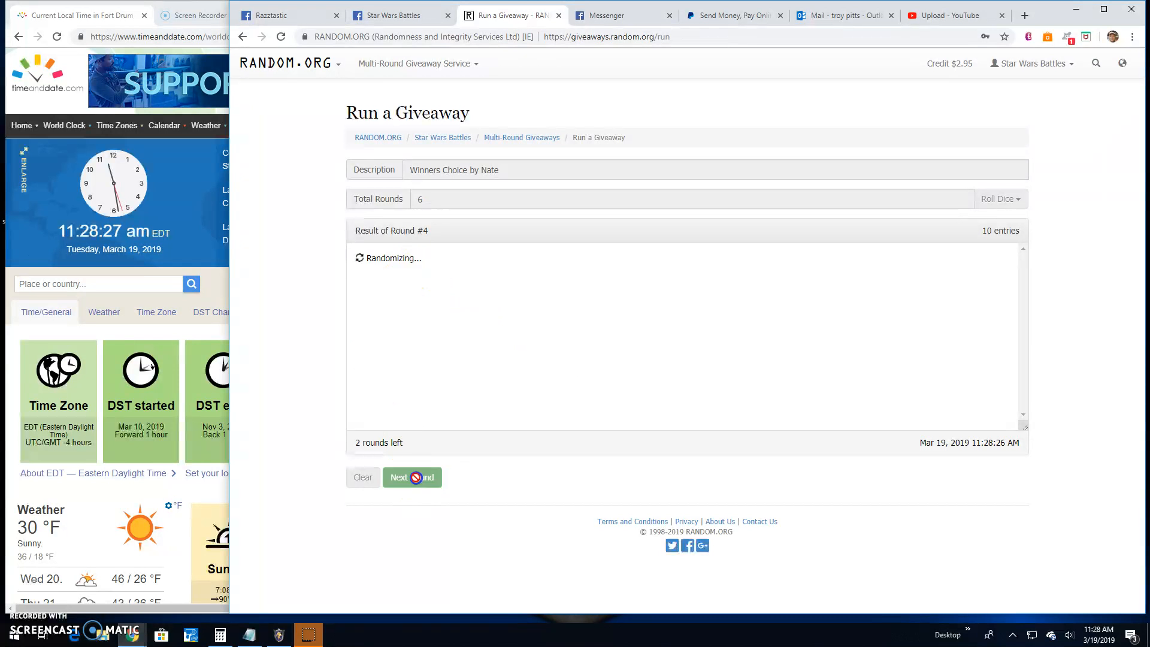
{"action": "left_click", "coordinate": [401, 15]}
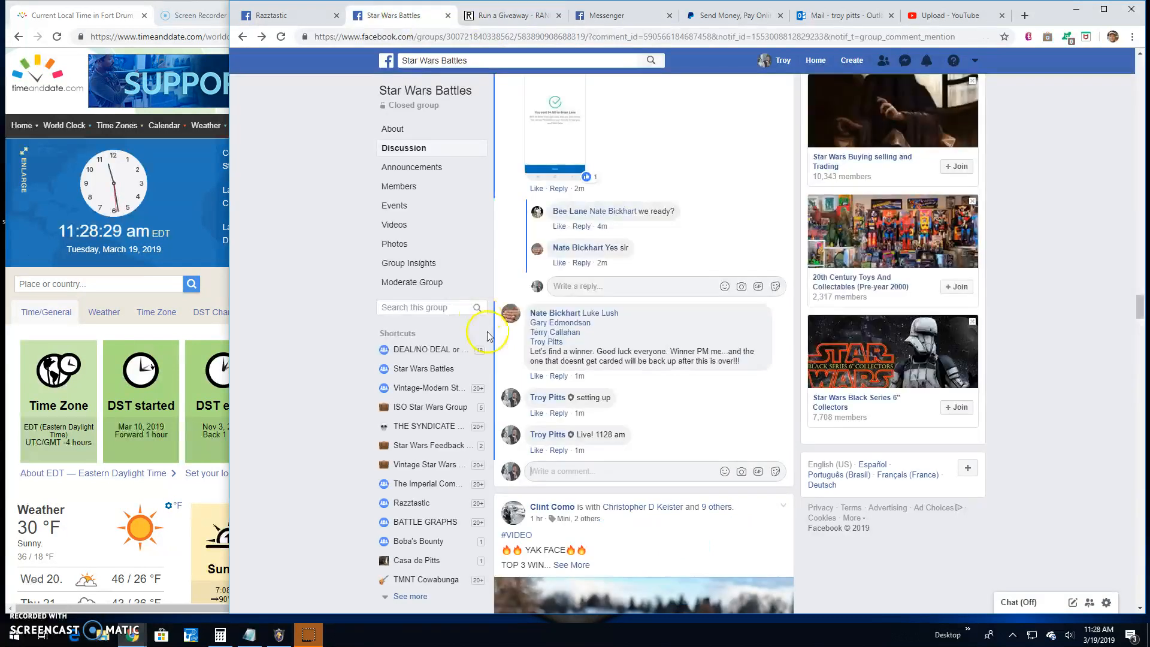
- Post a 'Final round! good luck!' comment and return to the running giveaway
{"action": "type", "text": "Fi"}
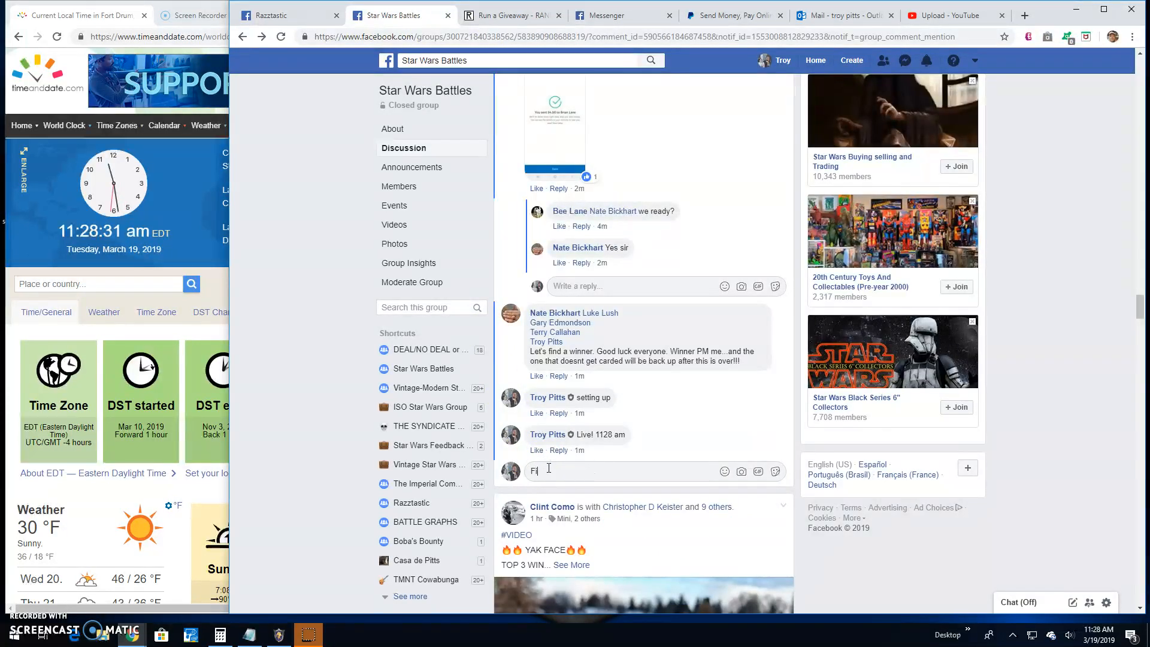
{"action": "type", "text": "Final round!"}
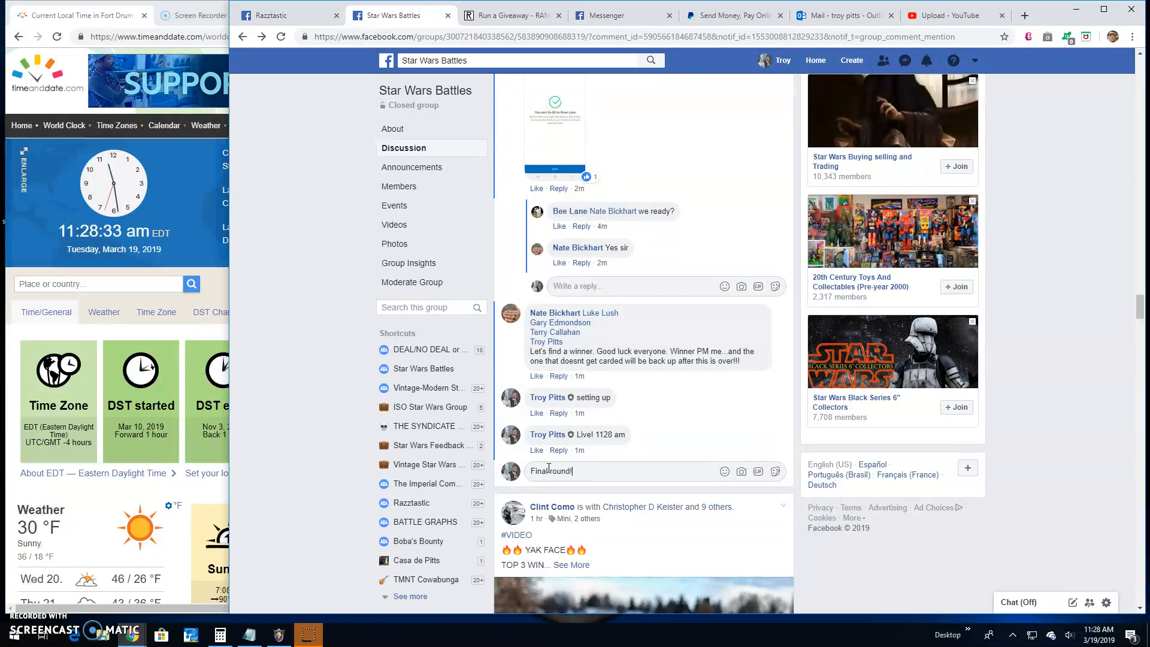
{"action": "type", "text": "good luck"}
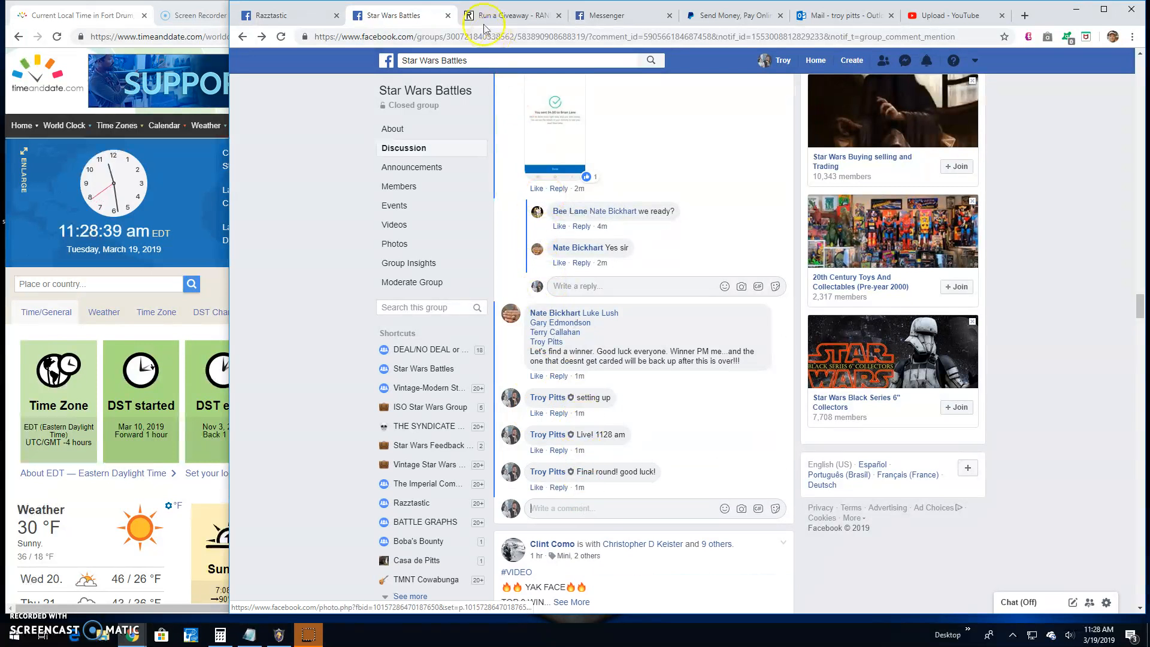
{"action": "left_click", "coordinate": [505, 15]}
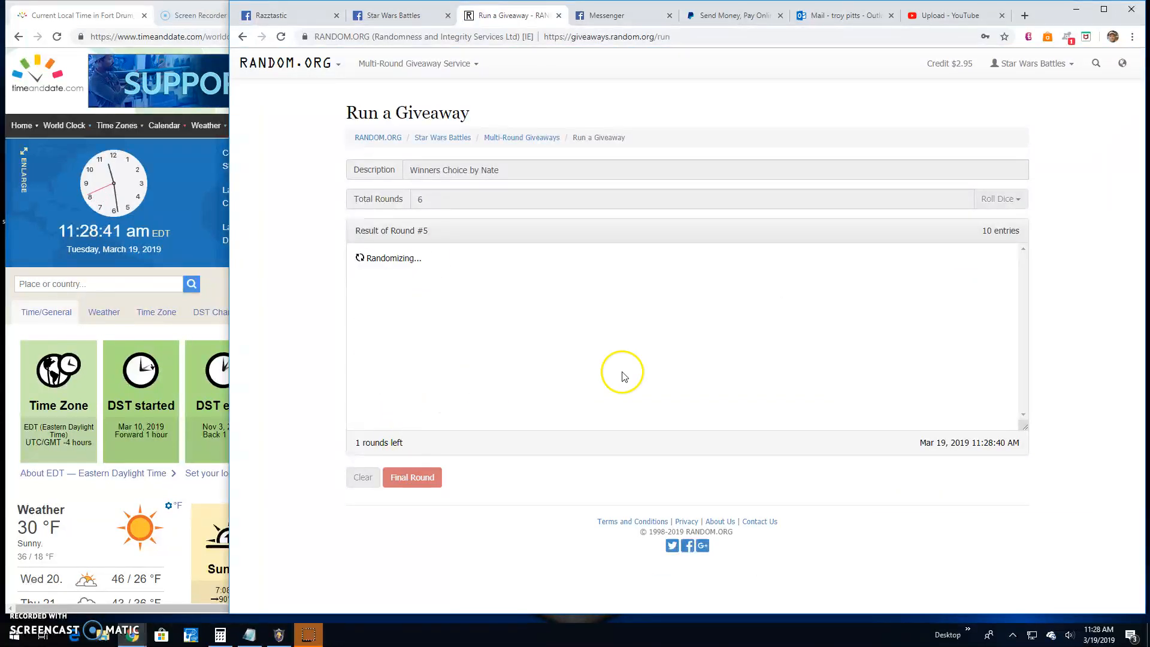
- Run the final round and show the verification page for code wqiiem
{"action": "left_click", "coordinate": [411, 477]}
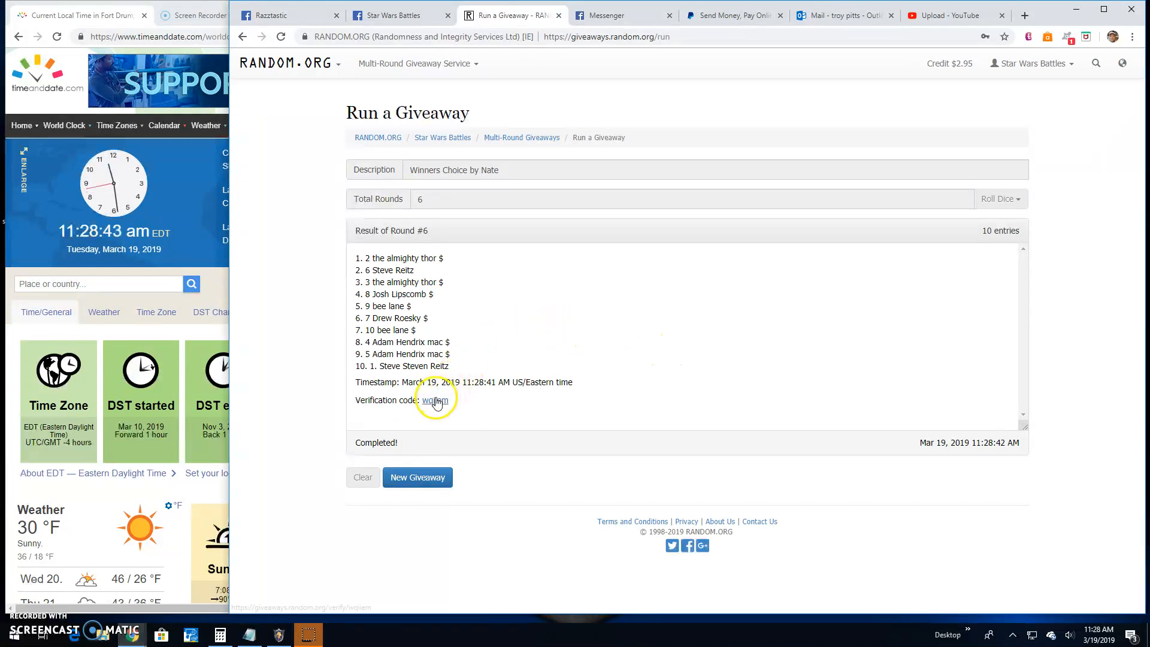
{"action": "left_click", "coordinate": [434, 401]}
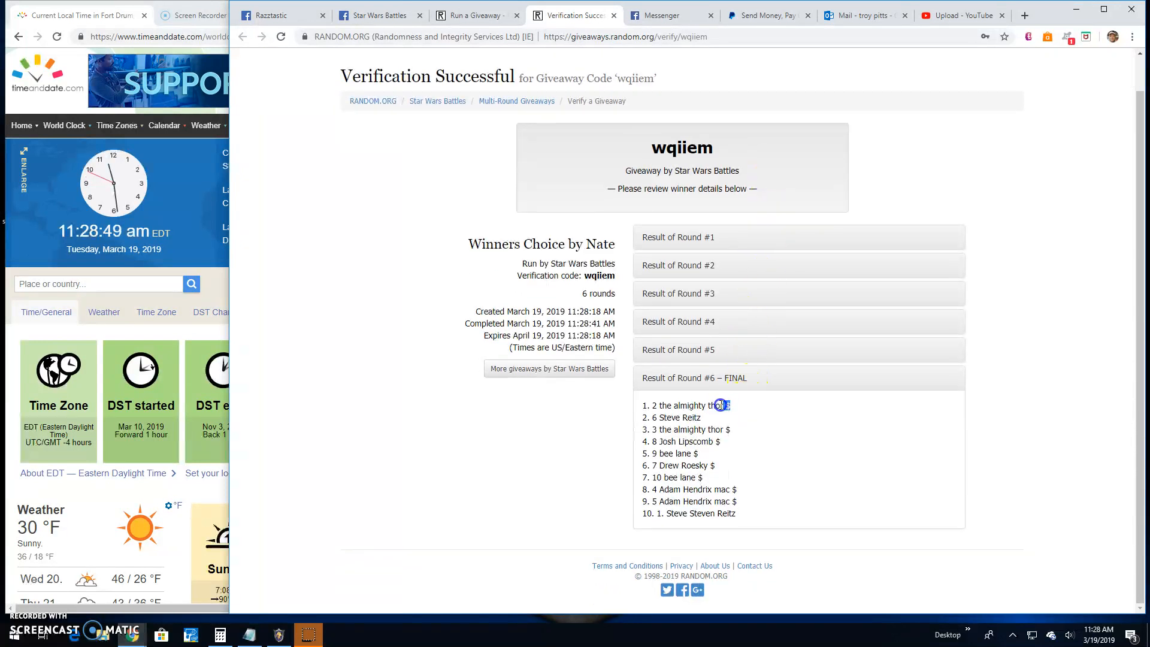
- Return to the Facebook thread and type 'Done!' in the comment box
{"action": "left_click", "coordinate": [377, 14]}
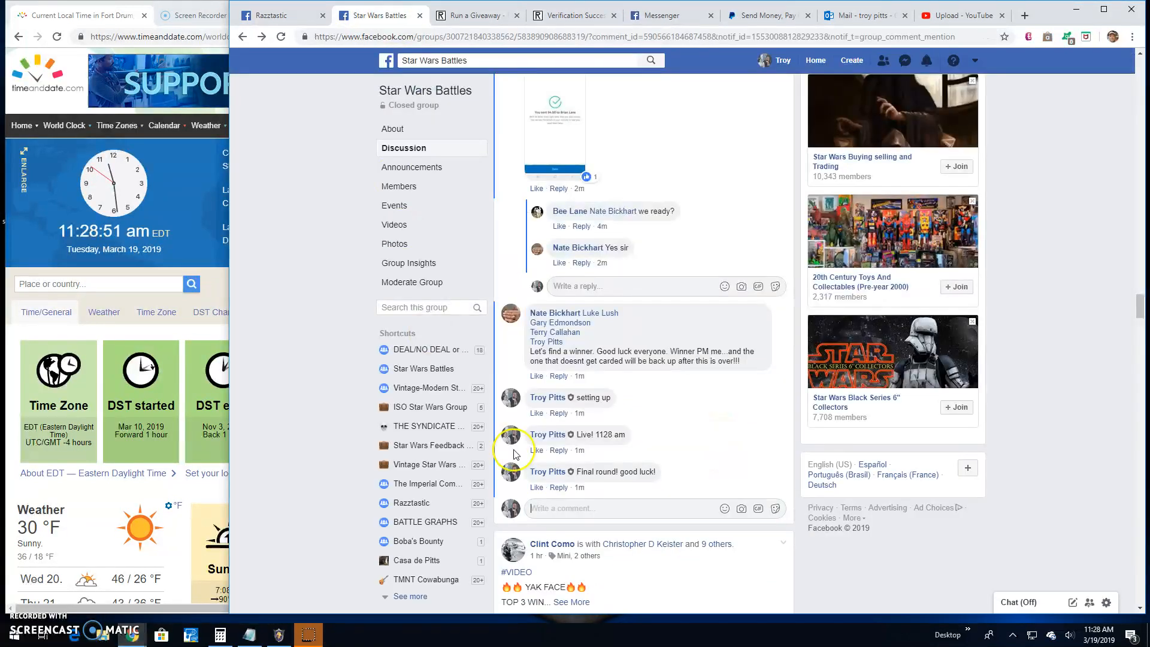
{"action": "type", "text": "D"}
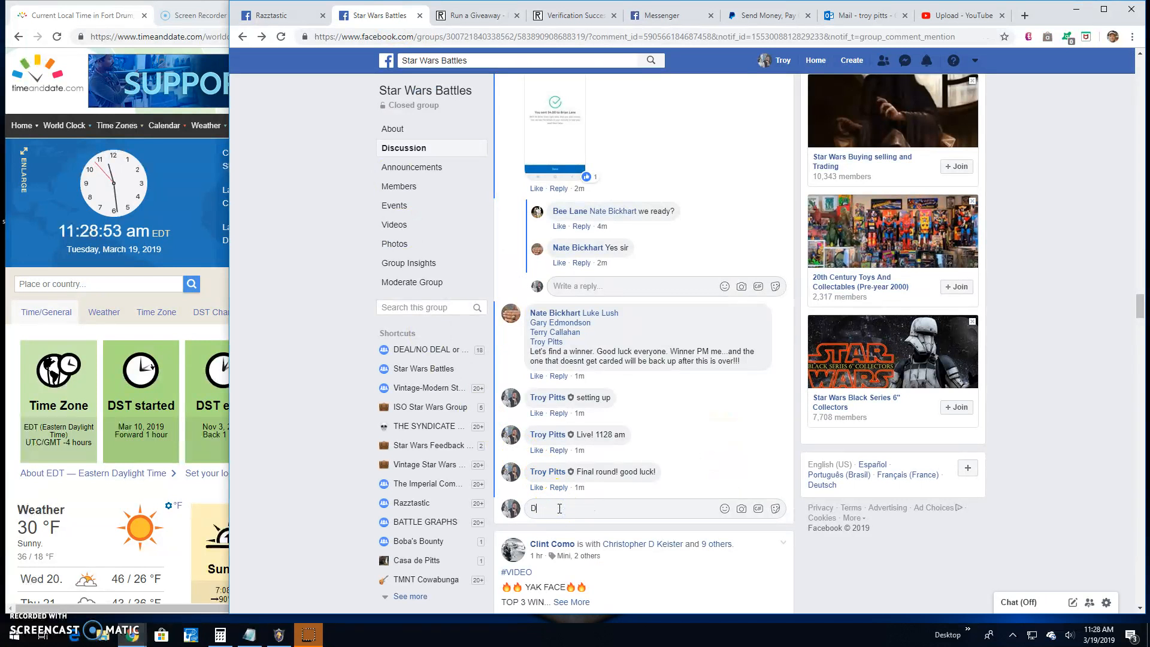
{"action": "type", "text": "one!"}
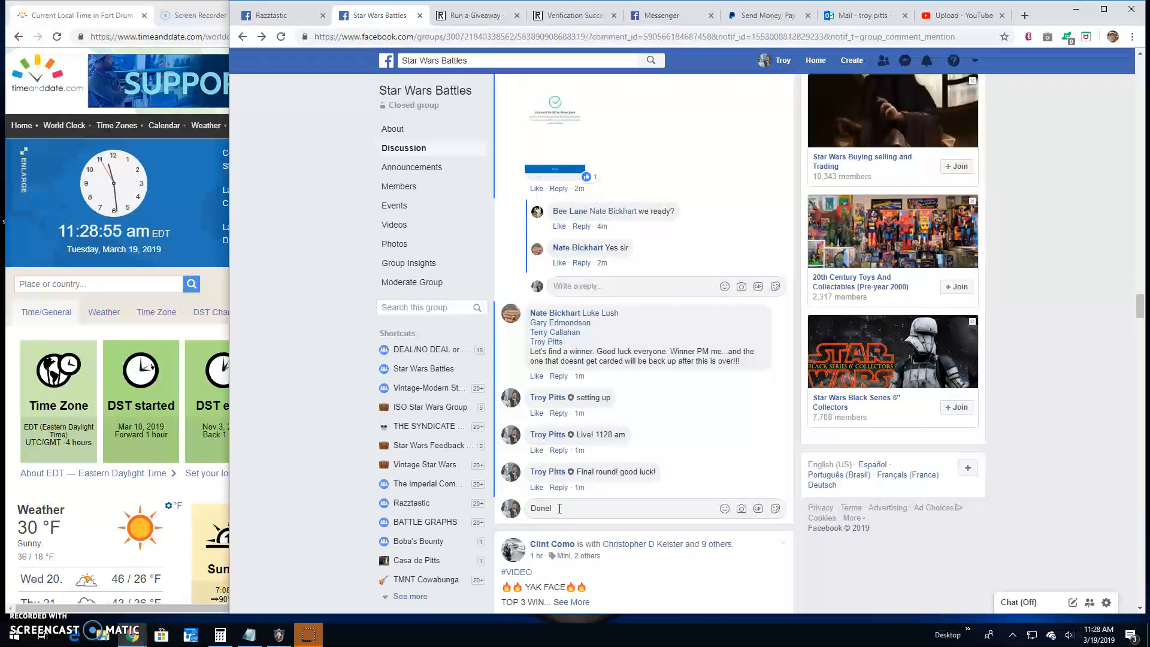